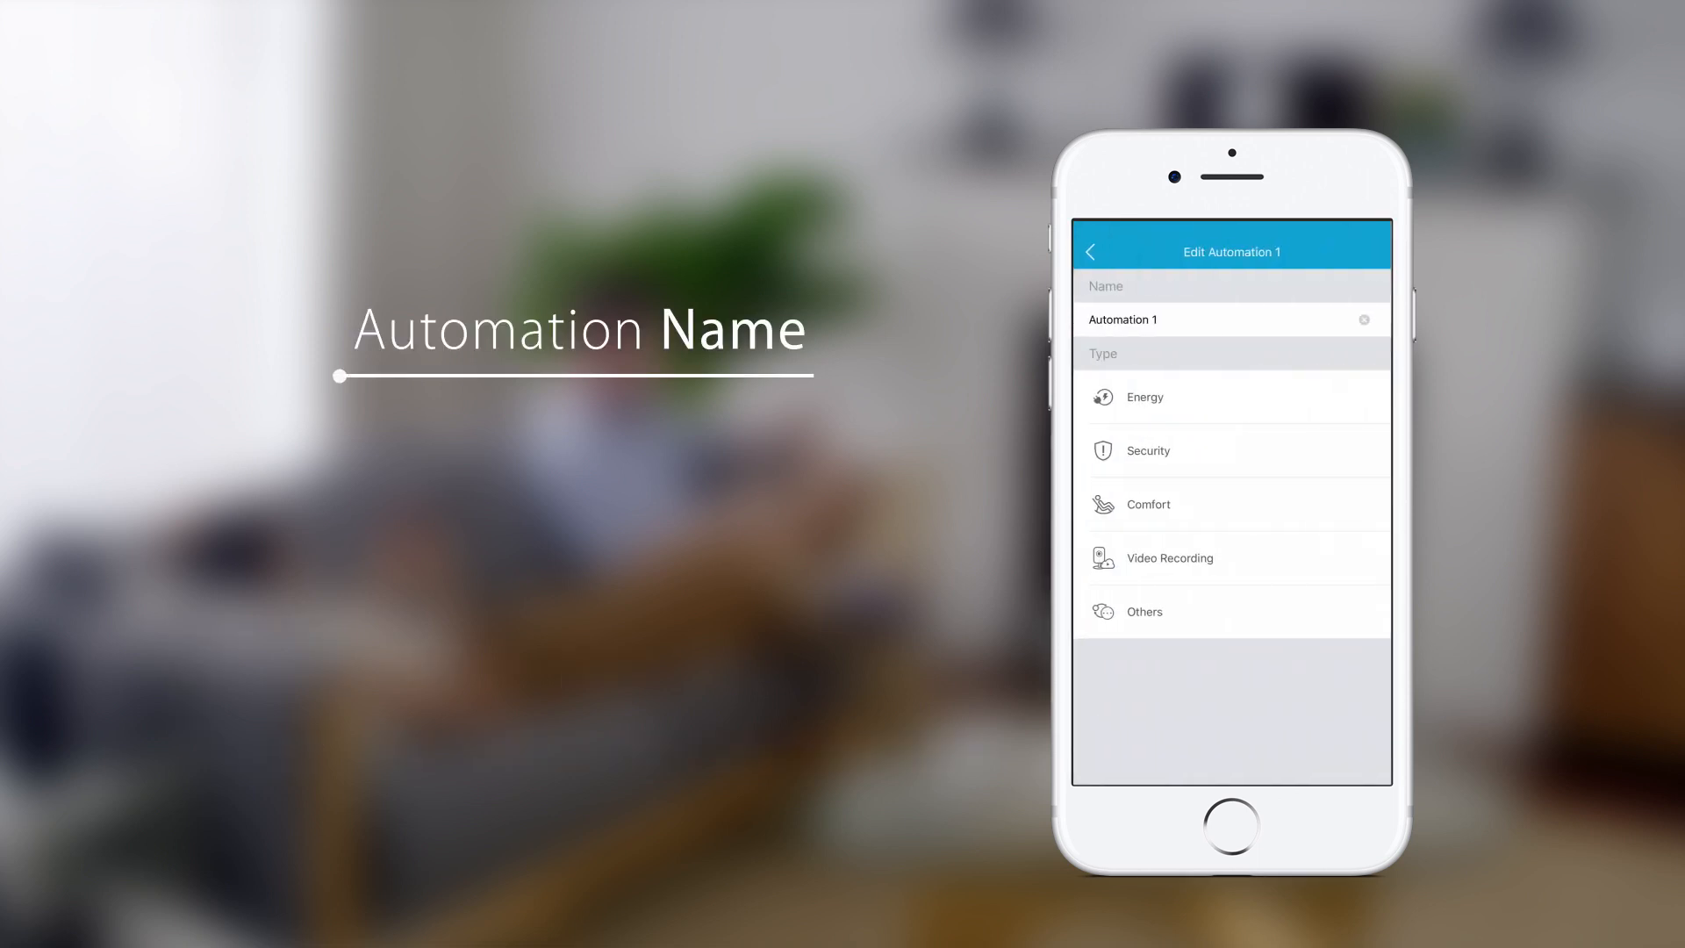
Clear the automation's name field and enter 'My Automation'
{"action": "left_click", "coordinate": [1231, 319]}
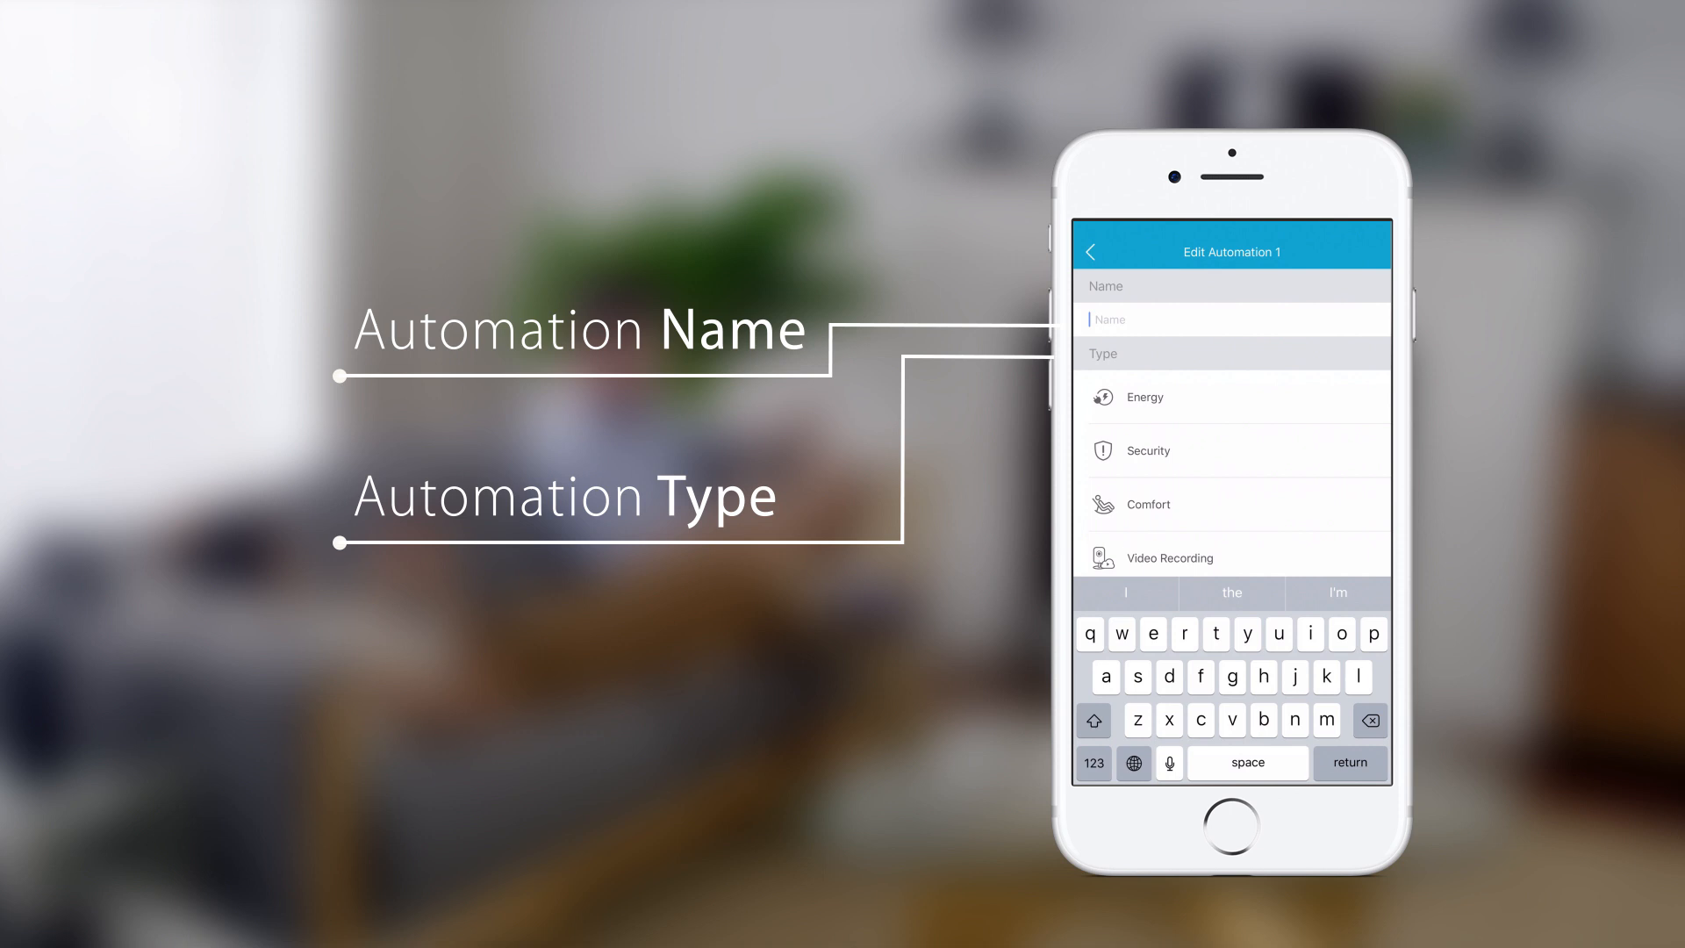
{"action": "type", "text": "My"}
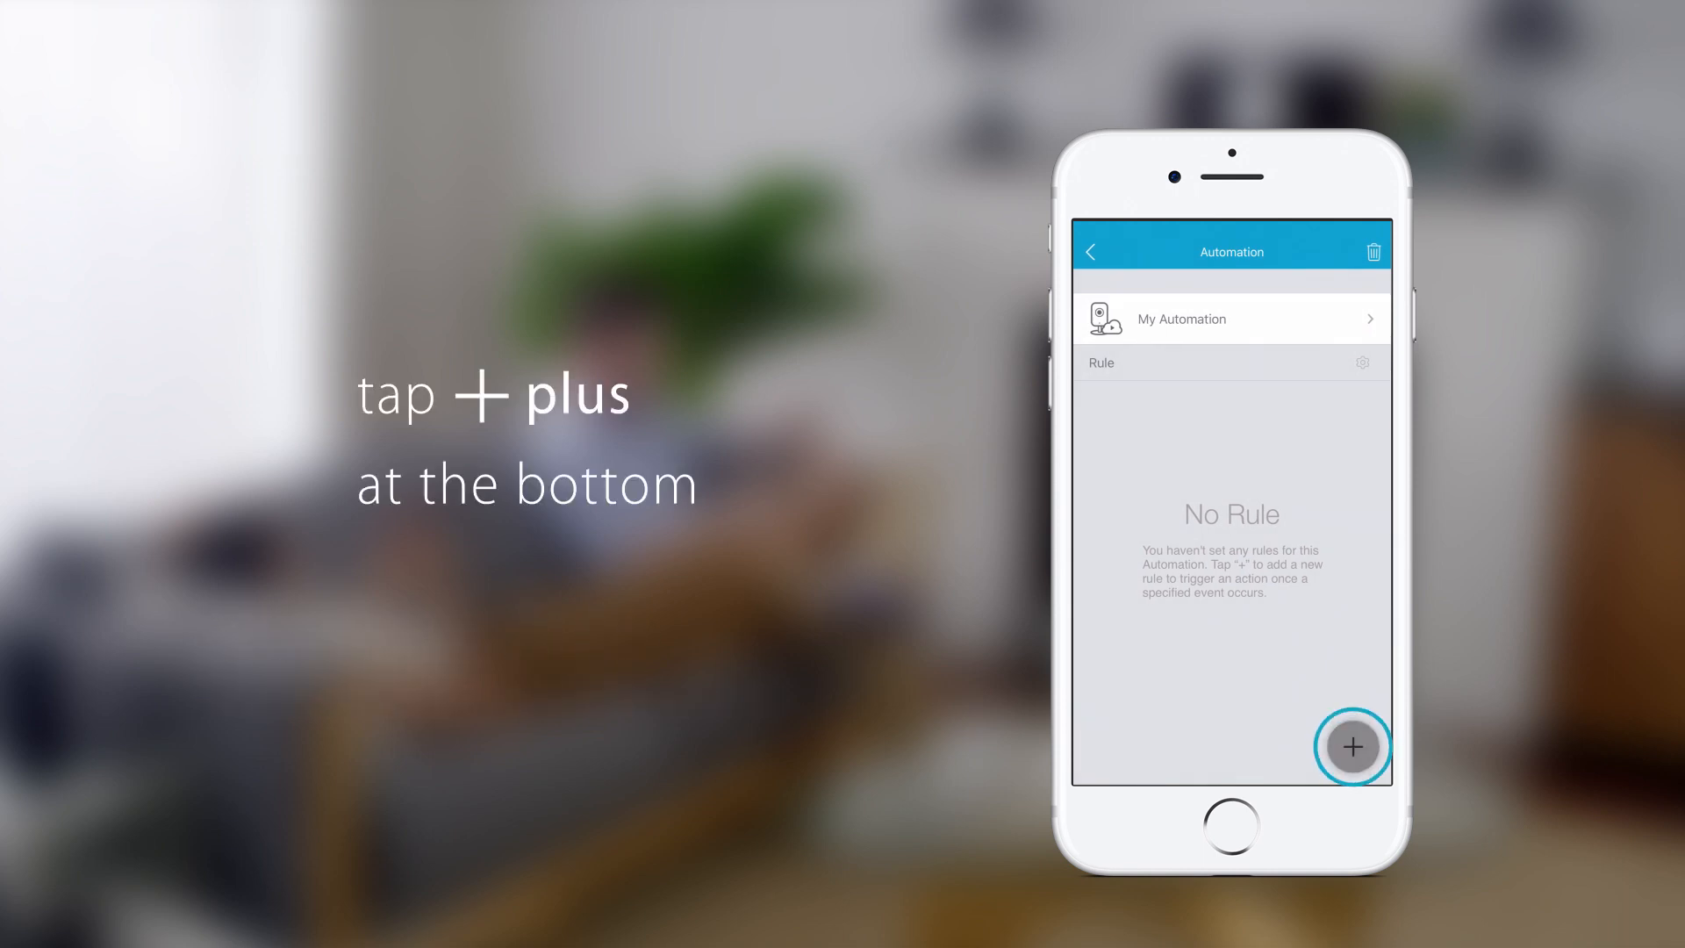
Add a new rule to My Automation with the + button
{"action": "left_click", "coordinate": [1352, 747]}
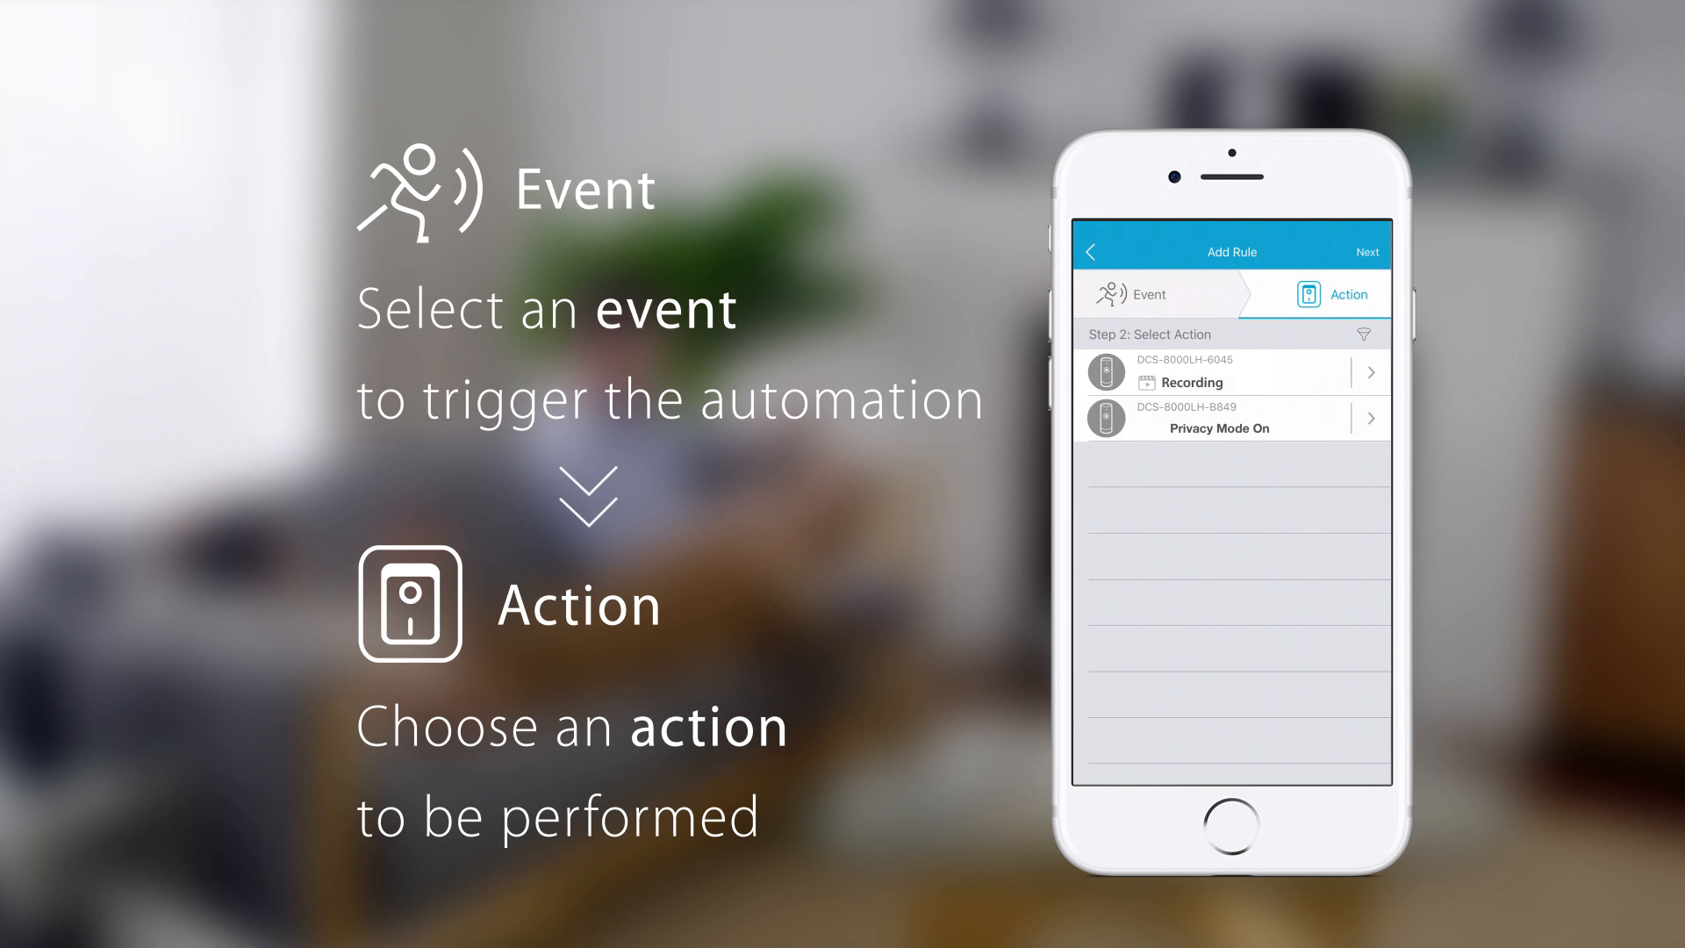
Choose Recording on camera DCS-8000LH-6045 as the action and save the rule
{"action": "left_click", "coordinate": [1105, 372]}
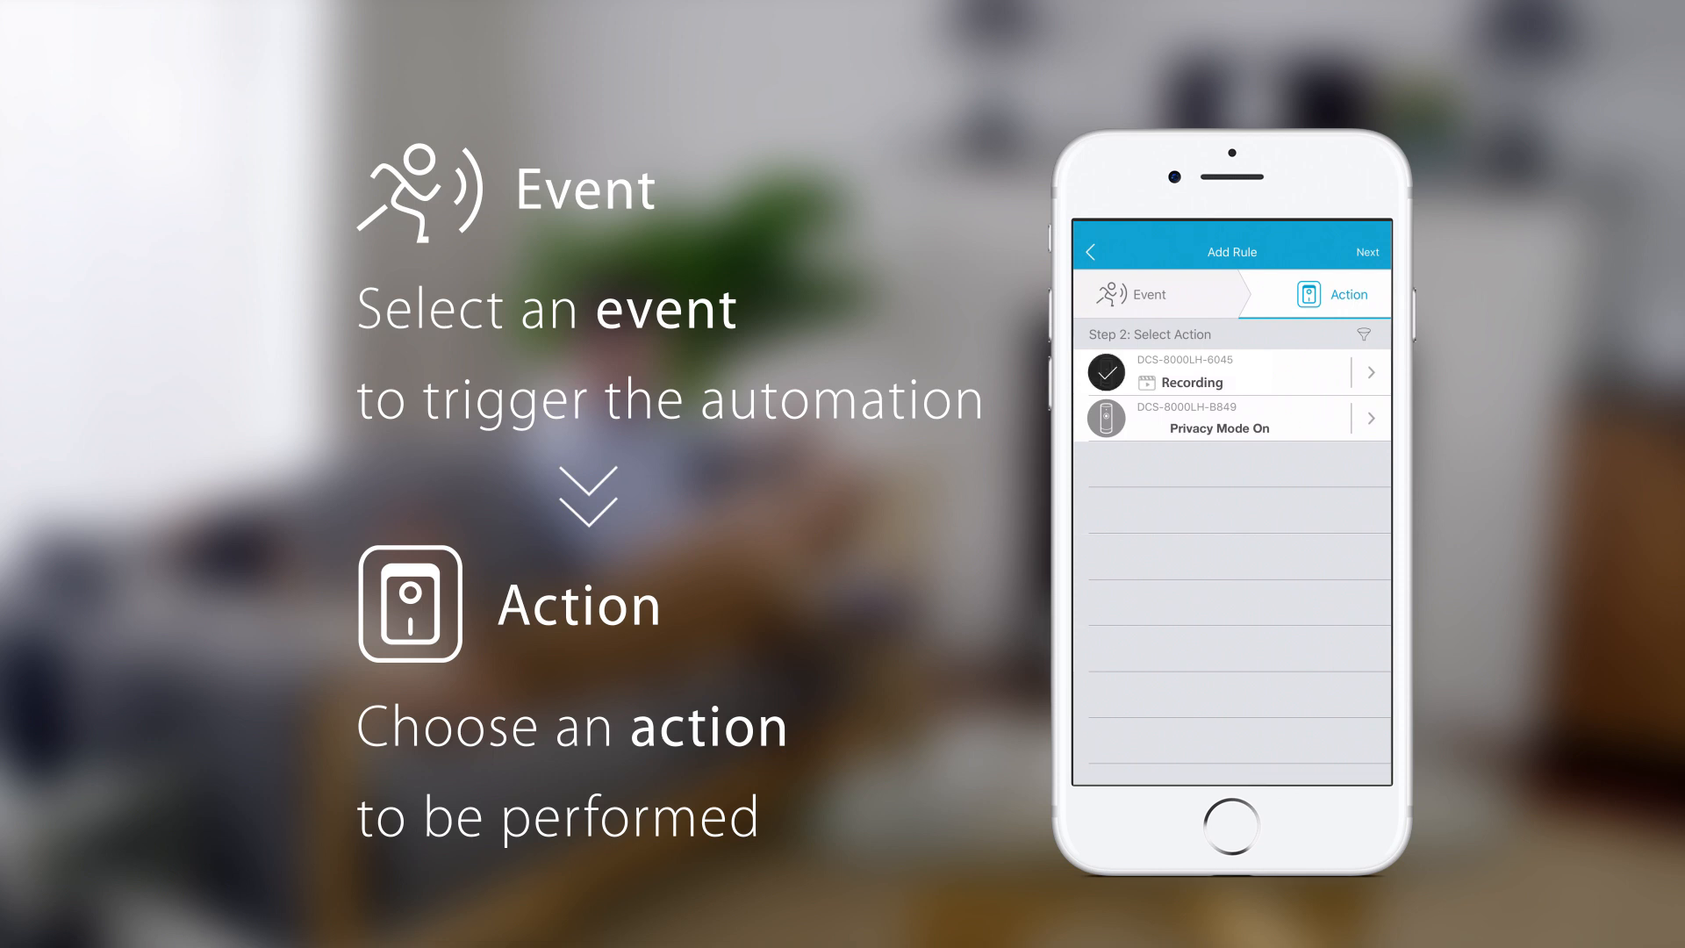
{"action": "left_click", "coordinate": [1366, 252]}
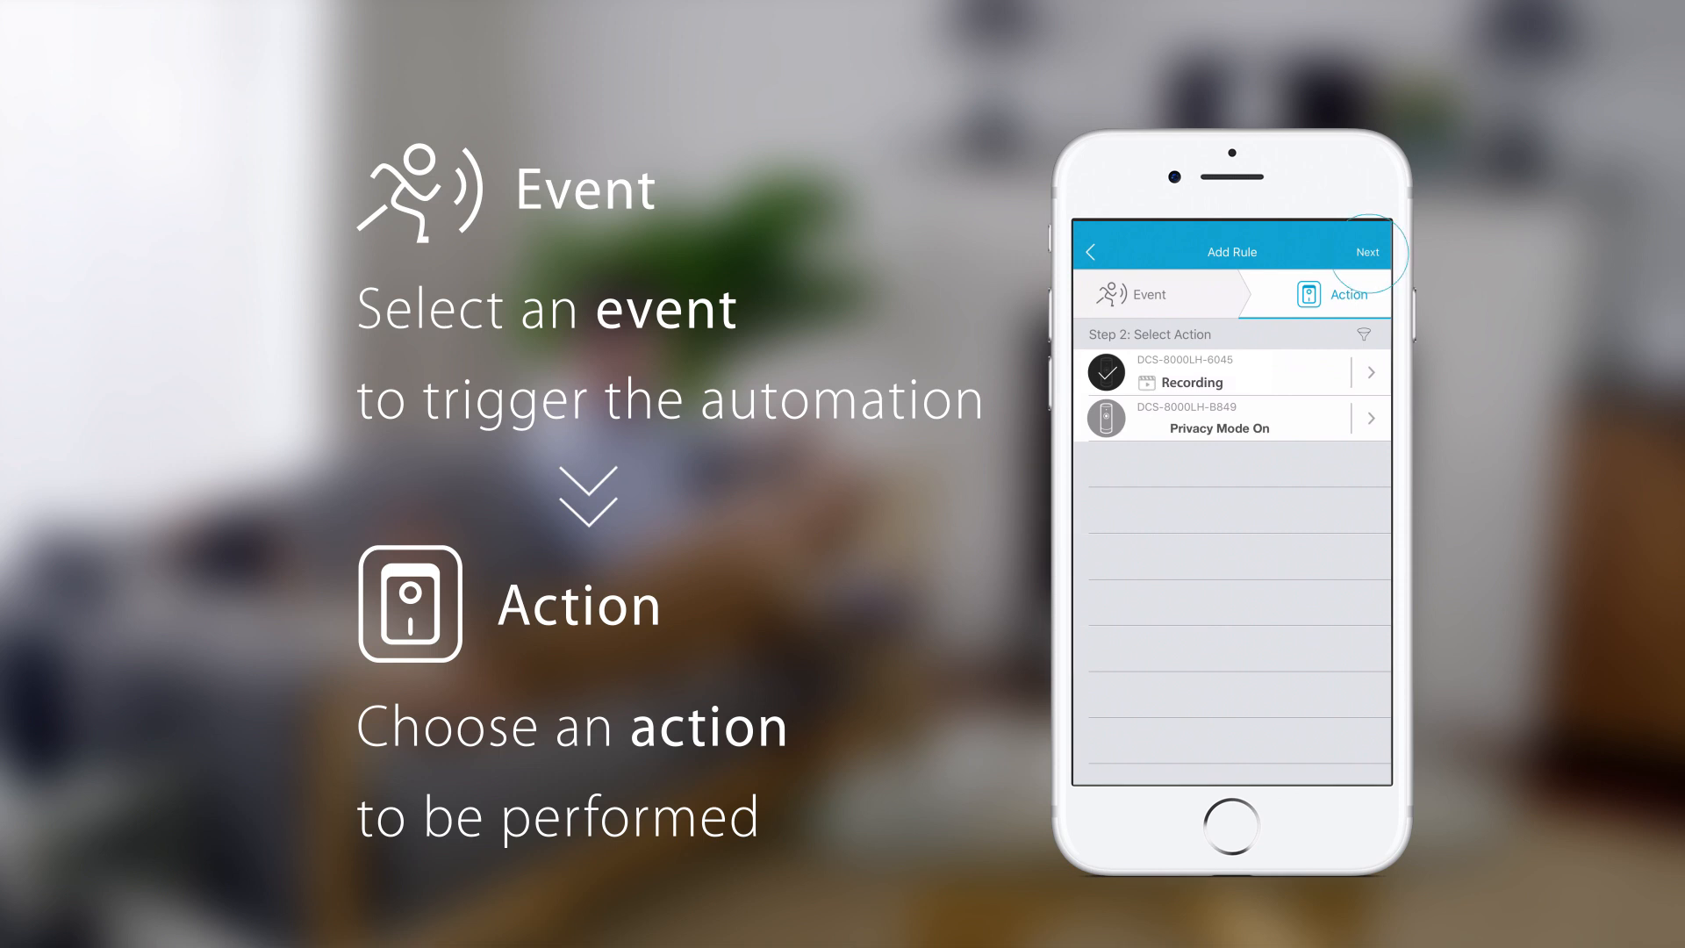
{"action": "left_click", "coordinate": [1366, 252]}
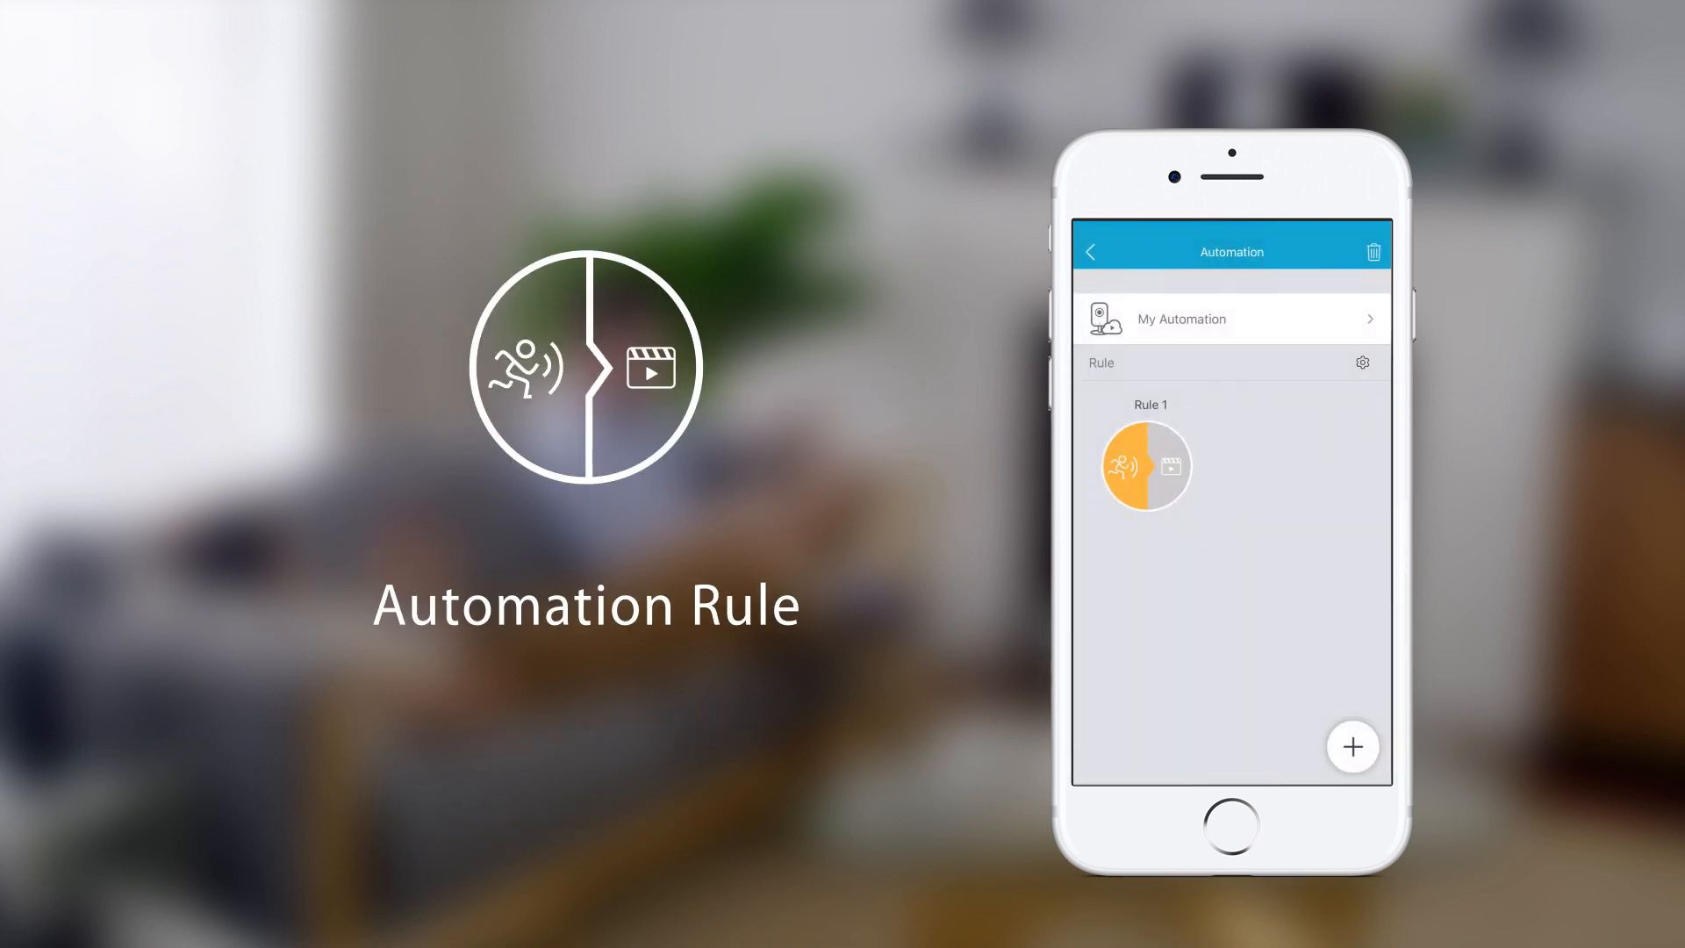
Go back from the rule page to the mydlink home screen
{"action": "left_click", "coordinate": [1352, 746]}
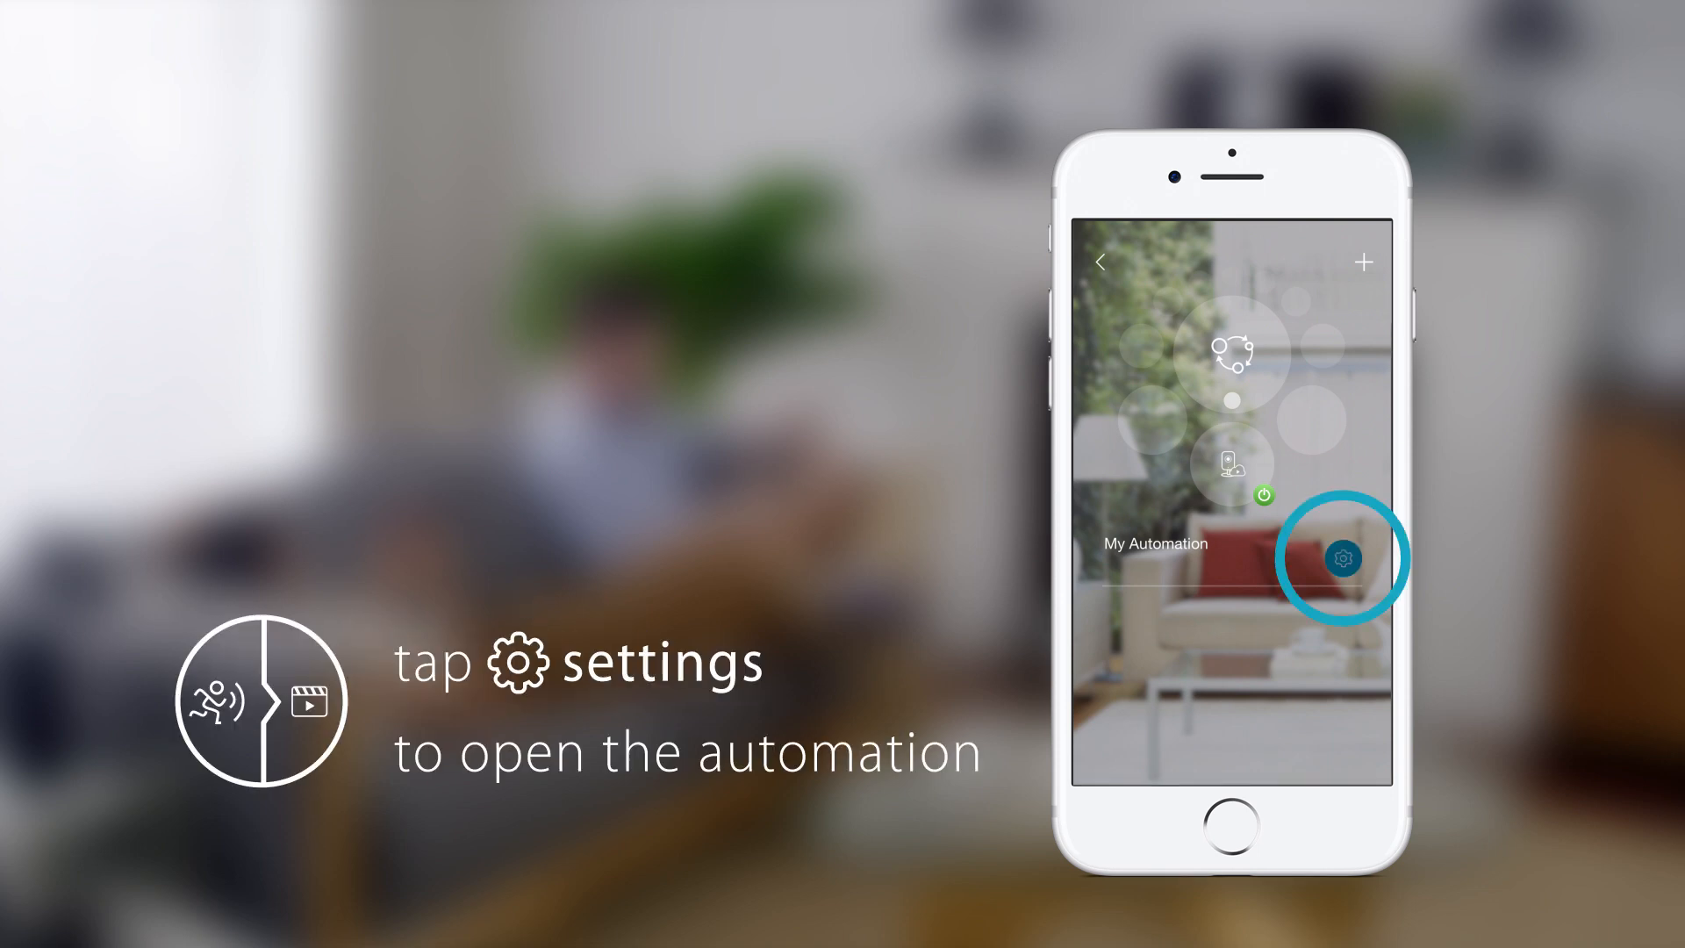
Open My Automation's settings to edit its three rules
{"action": "left_click", "coordinate": [1345, 559]}
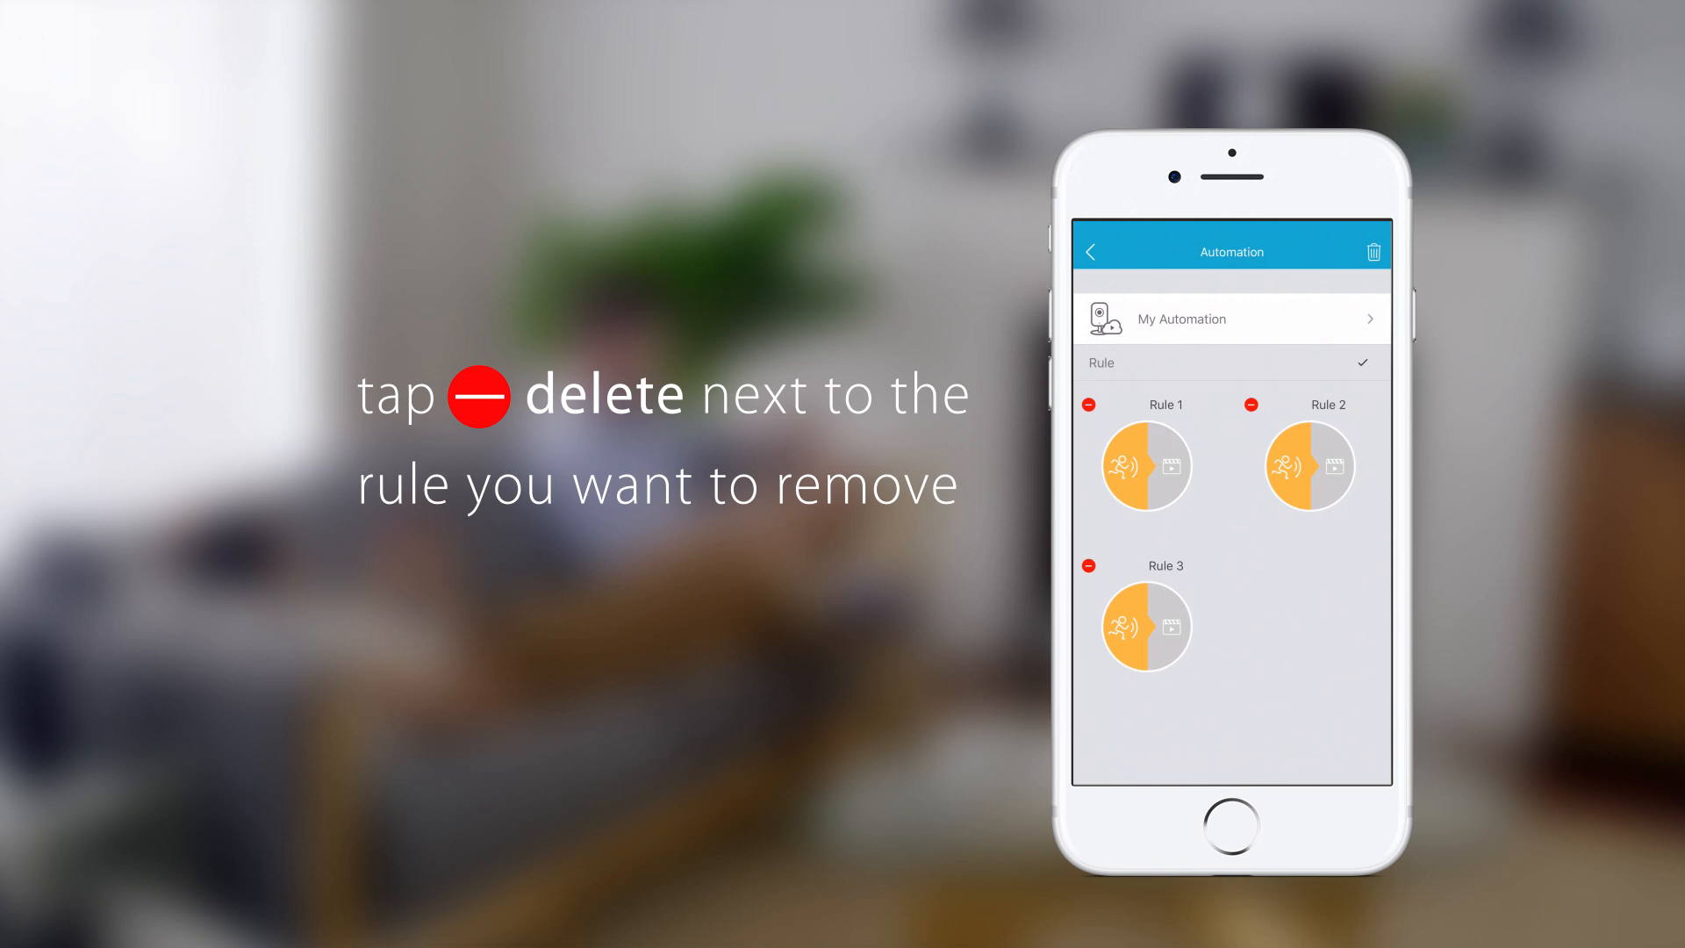